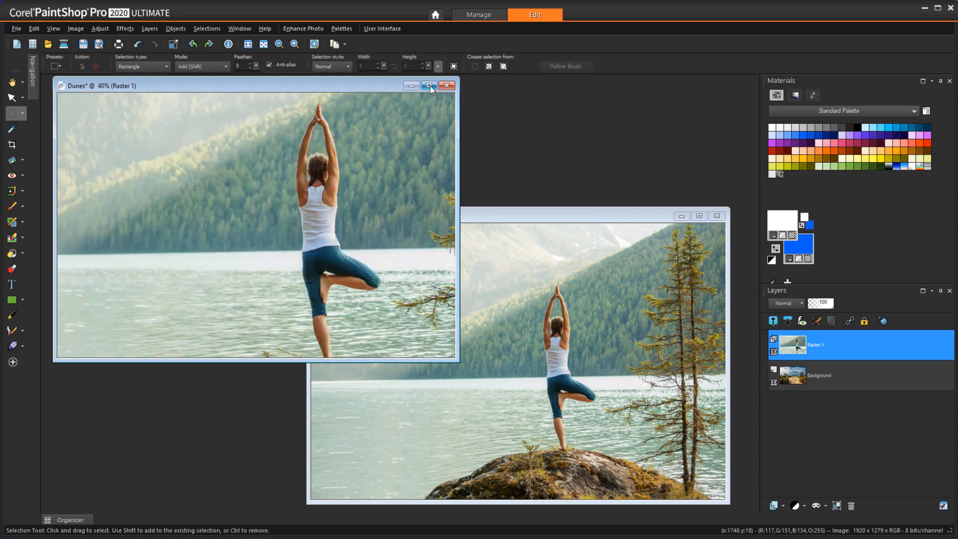
Maximize the Dunes image and erase the lake scenery around the yoga woman.
left_click(427, 85)
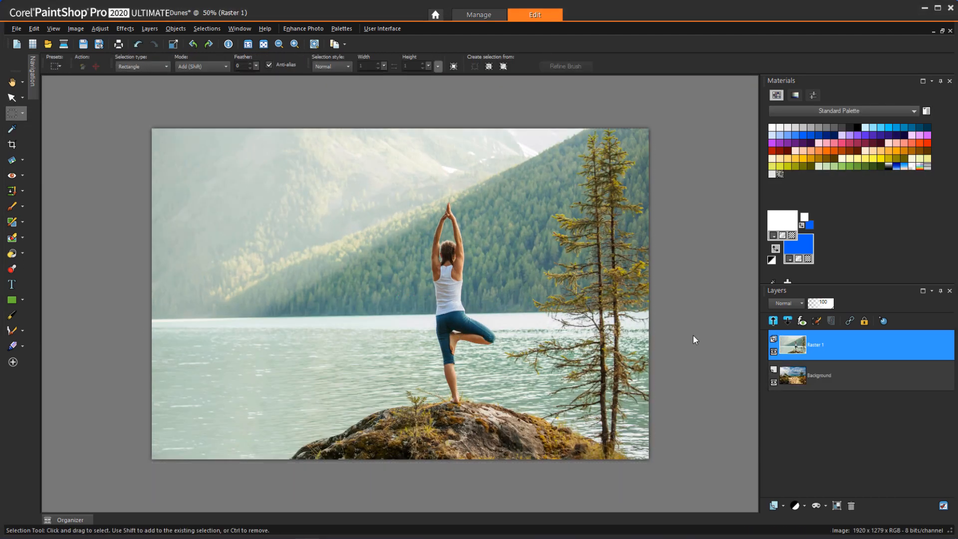
left_click(12, 238)
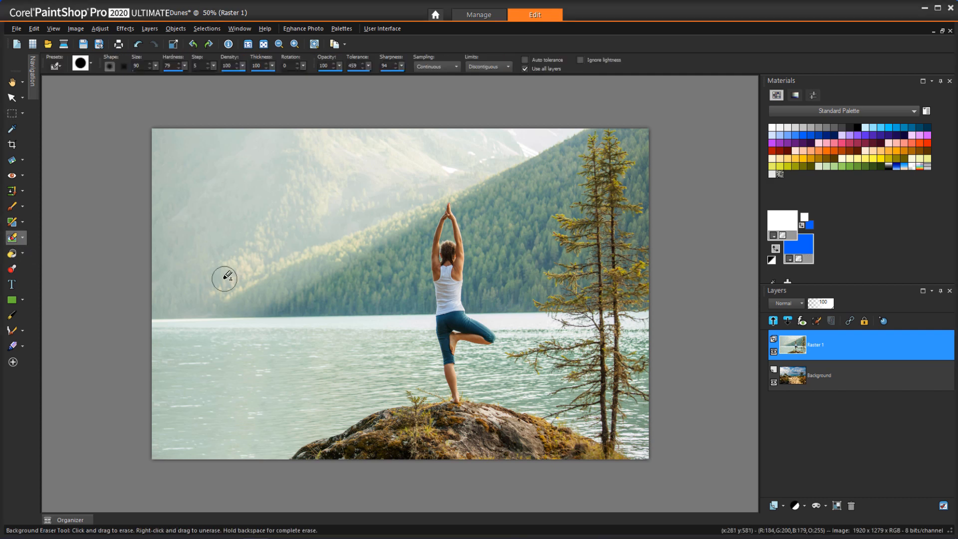
left_click_drag(225, 279, 361, 150)
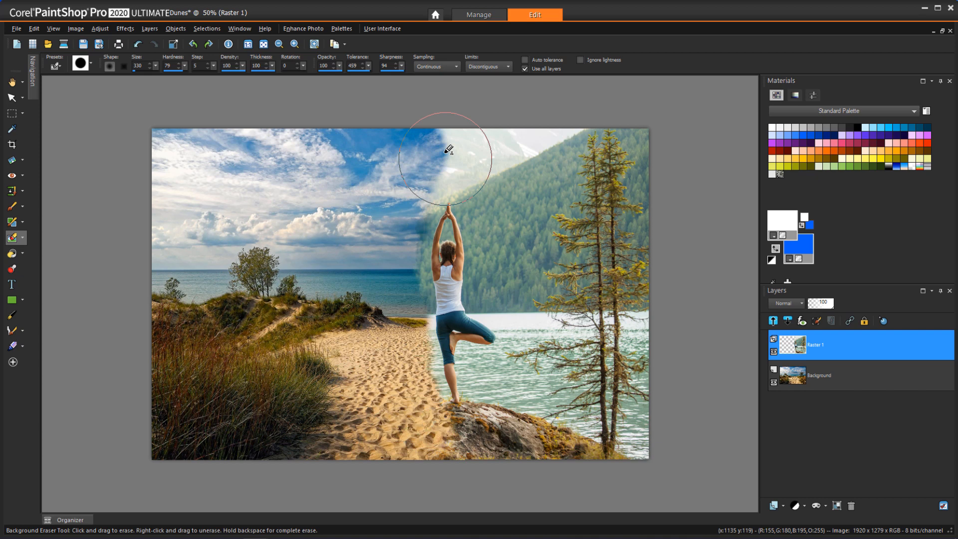
left_click_drag(447, 150, 571, 333)
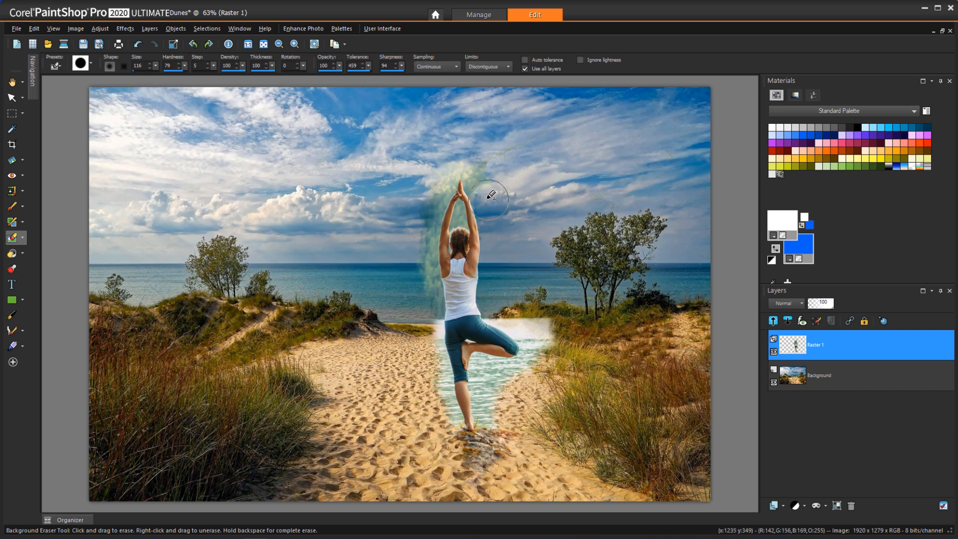
left_click_drag(489, 194, 449, 422)
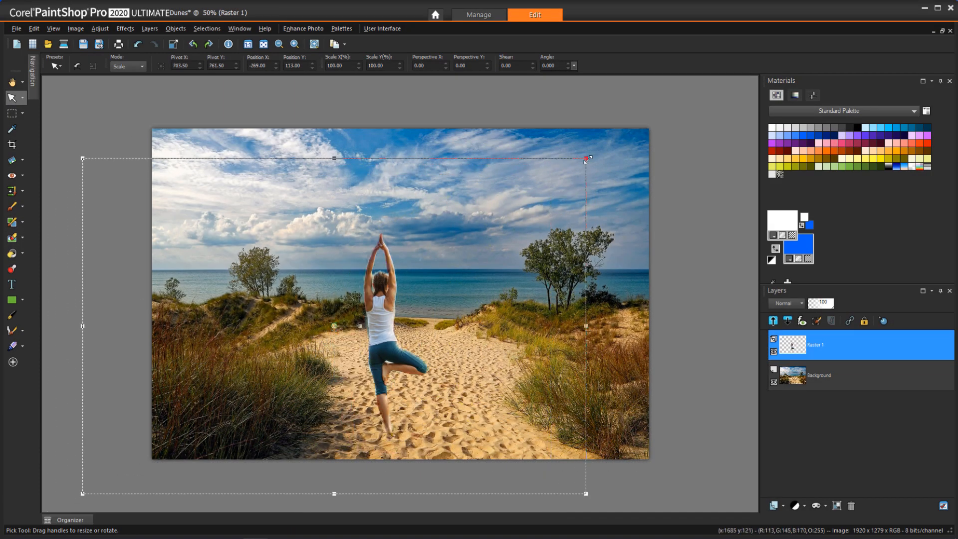
left_click(11, 113)
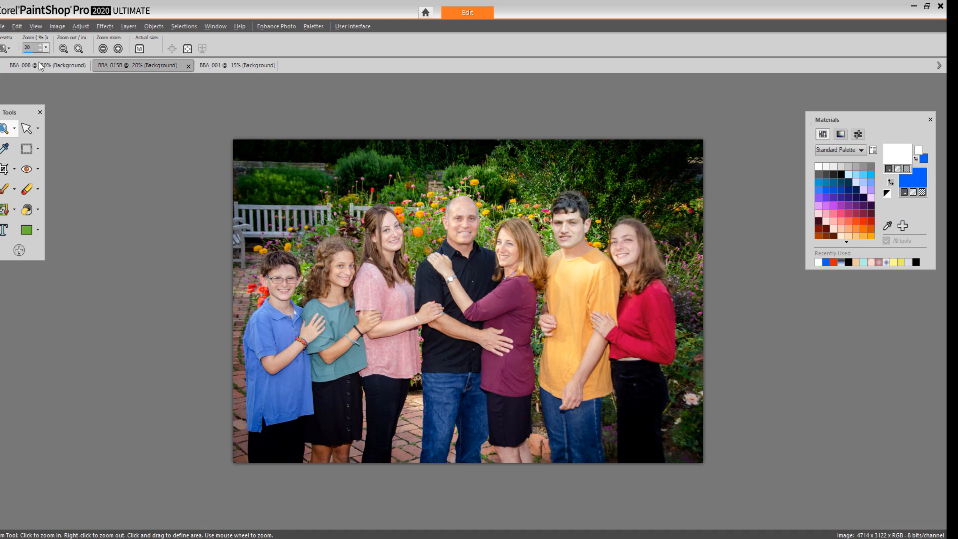
Load the Complete workspace from File > Workspace and uncheck Window > Tabbed Documents.
left_click(3, 26)
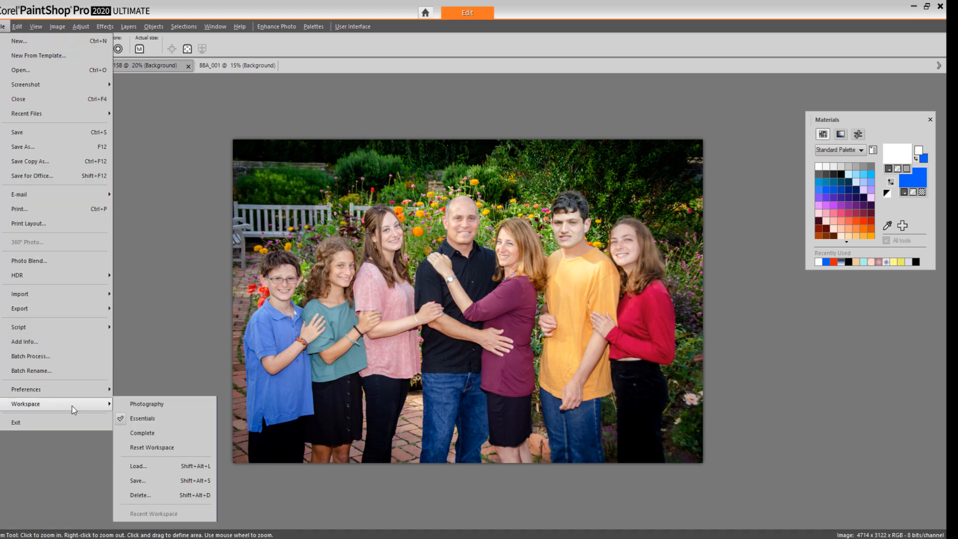
mouse_move(142, 437)
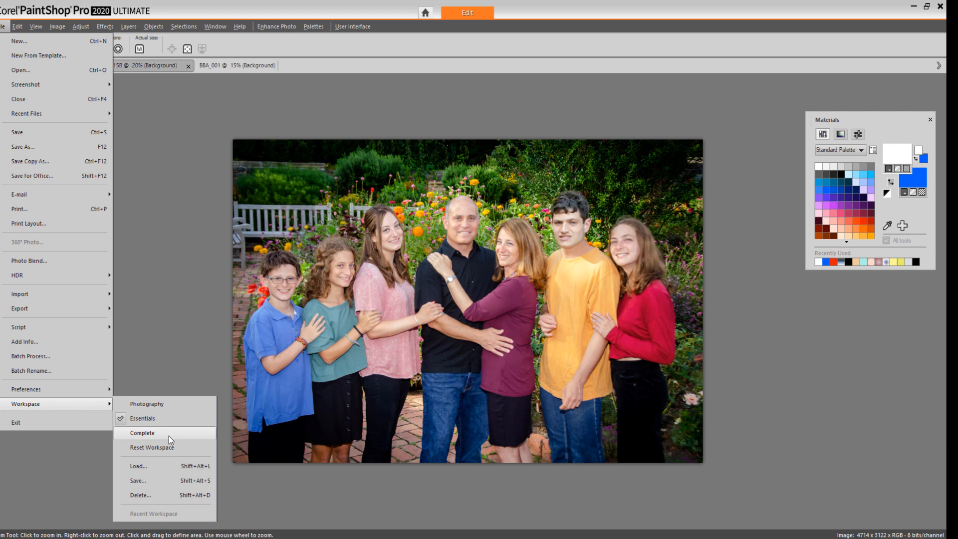
left_click(141, 433)
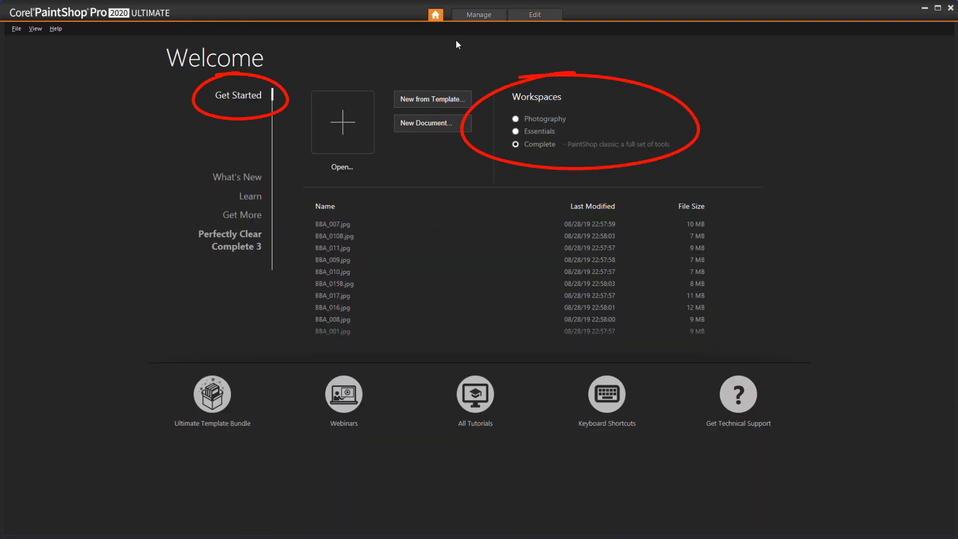
left_click(533, 14)
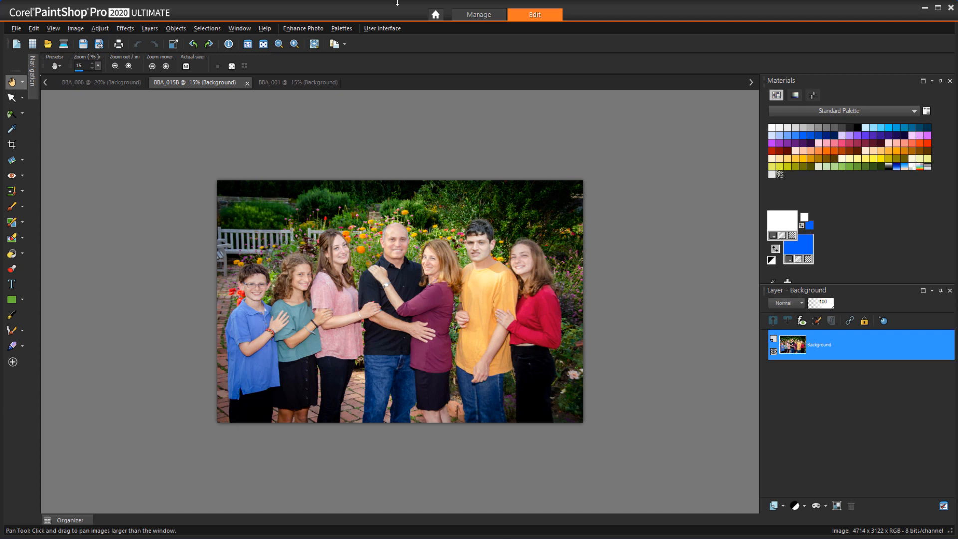
left_click(239, 28)
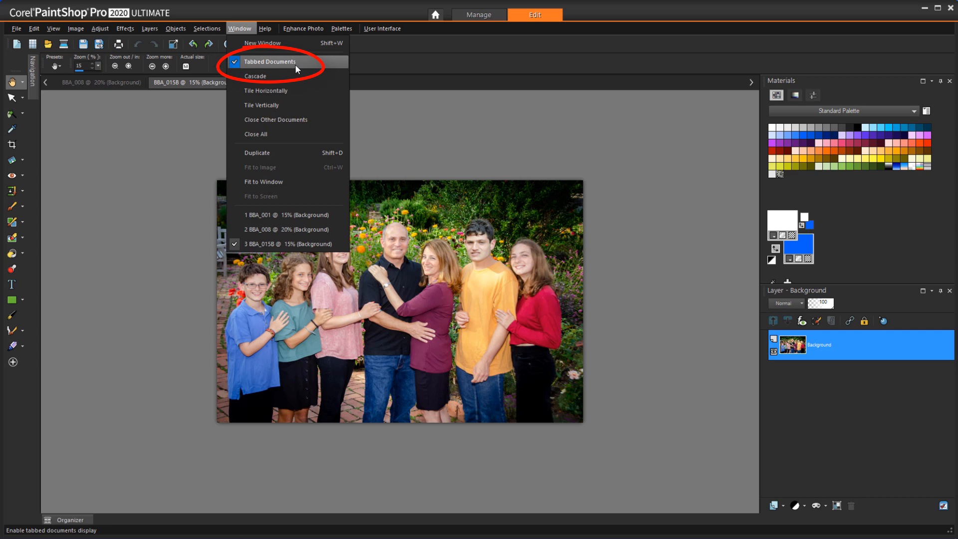
left_click(256, 76)
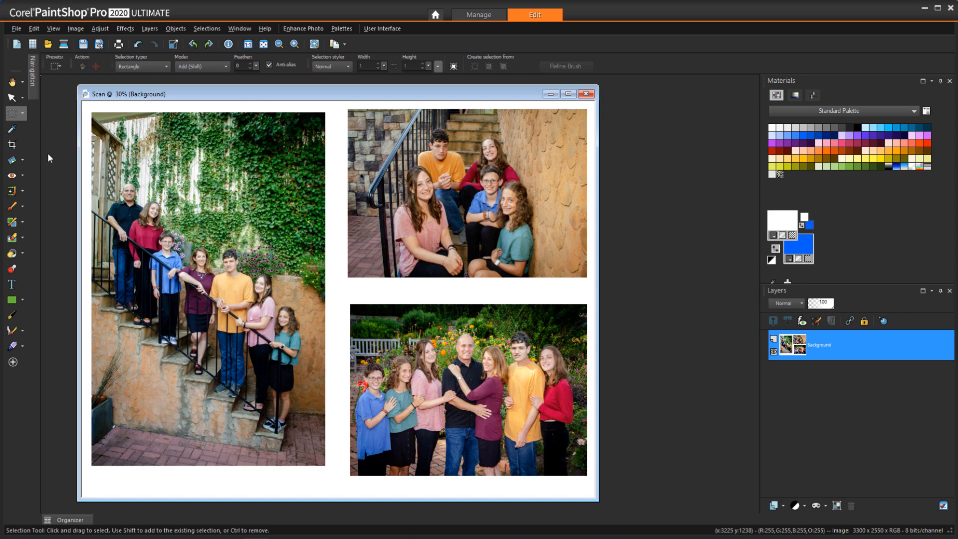
Select the Crop tool while the scanned three-photo family page is open.
left_click(12, 145)
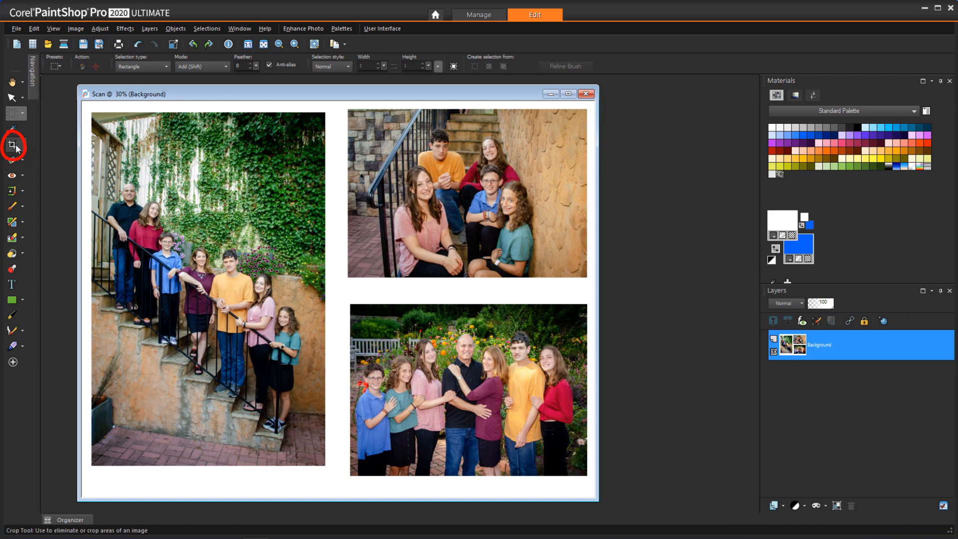
left_click(11, 145)
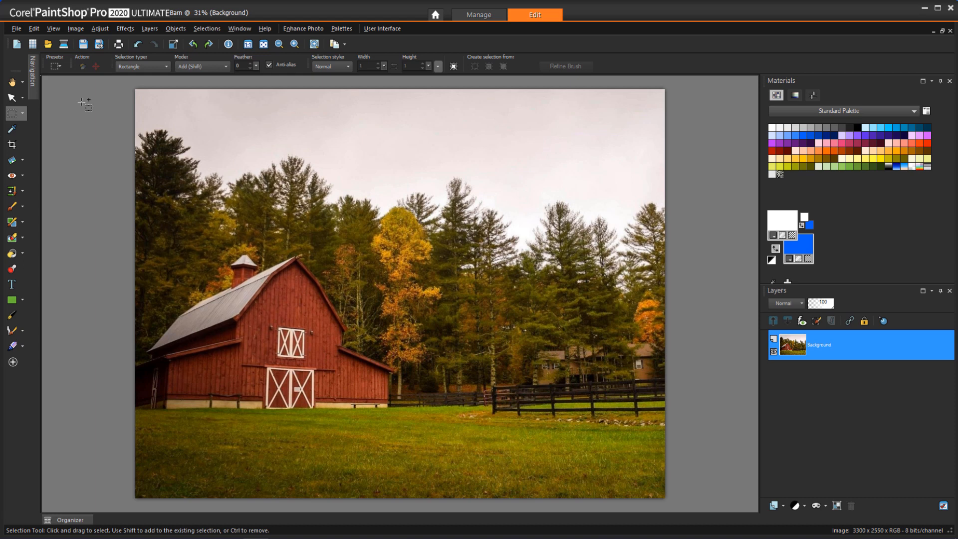
mouse_move(76, 28)
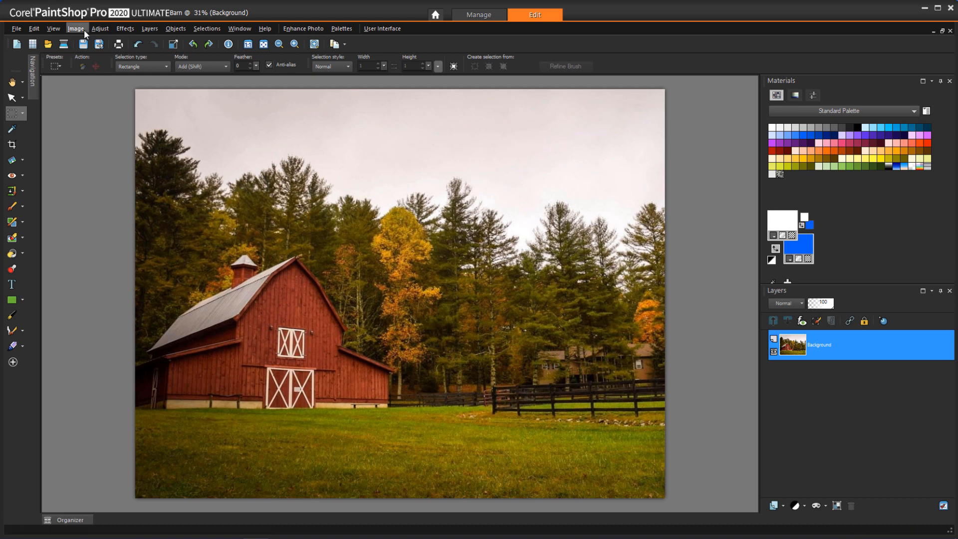
left_click(75, 28)
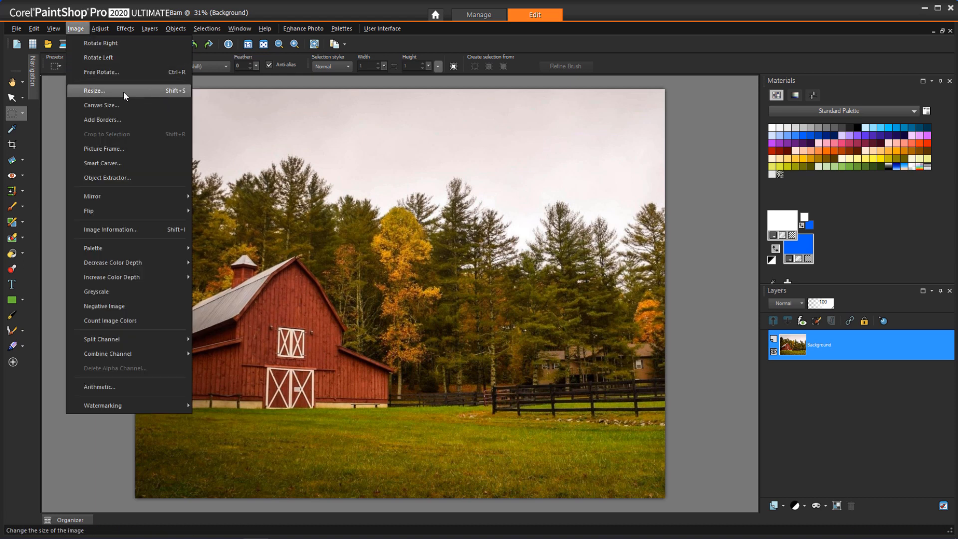
left_click(94, 90)
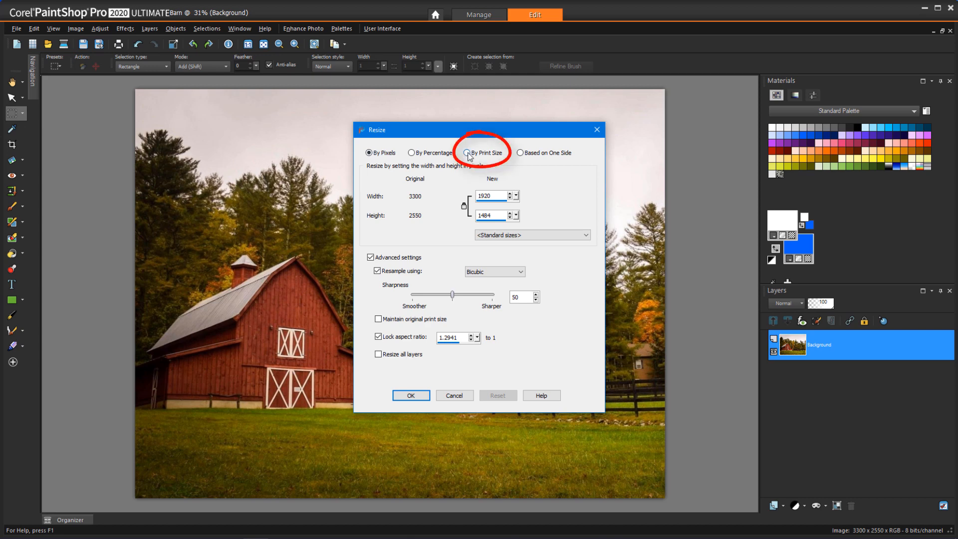
left_click(468, 155)
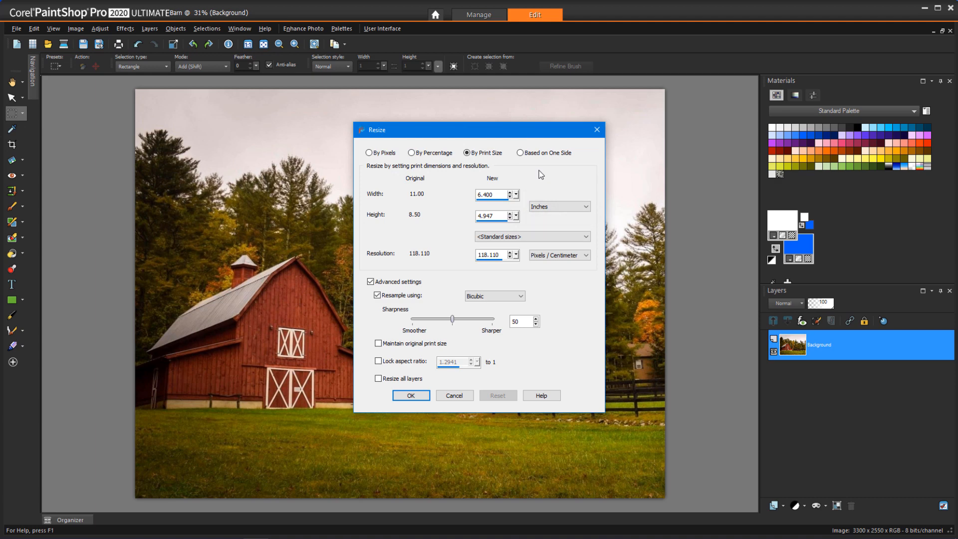
type("7.000")
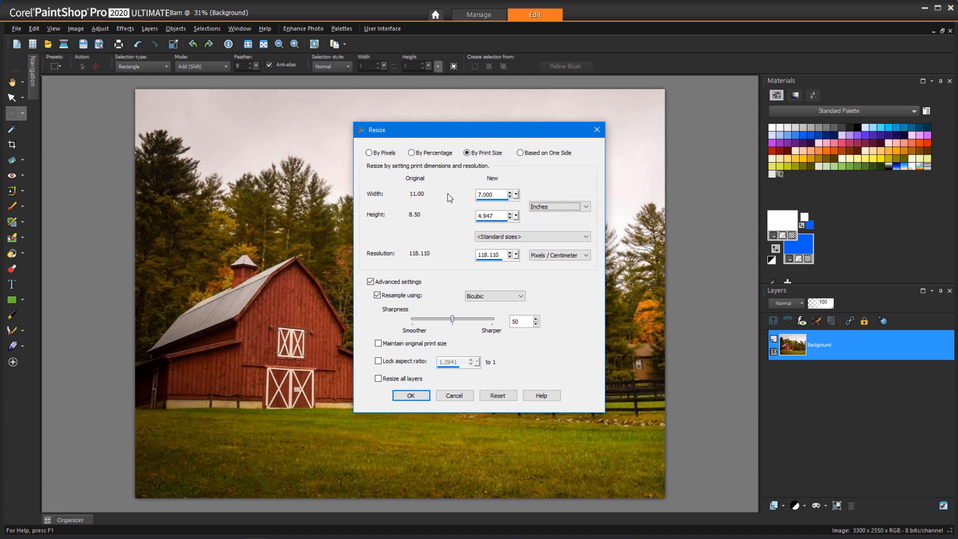
left_click(411, 395)
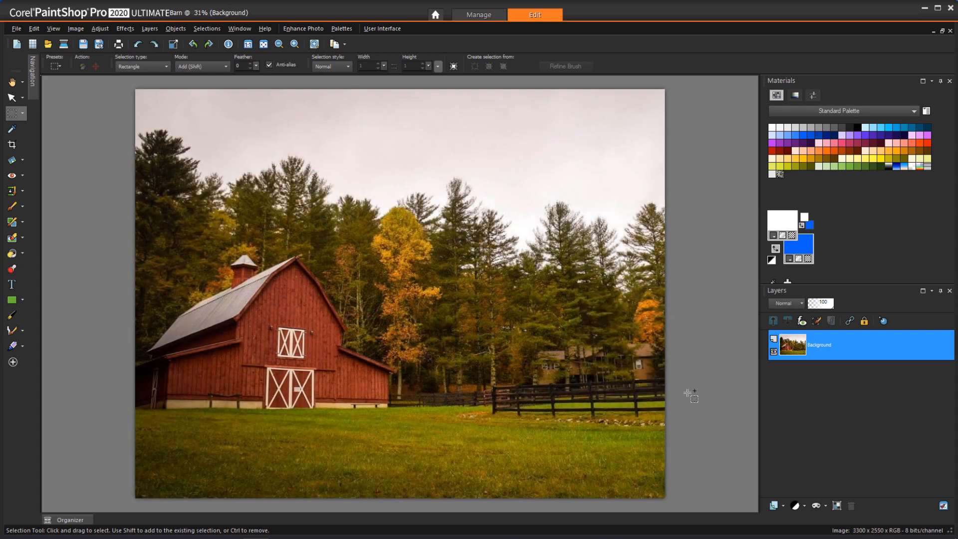
mouse_move(75, 28)
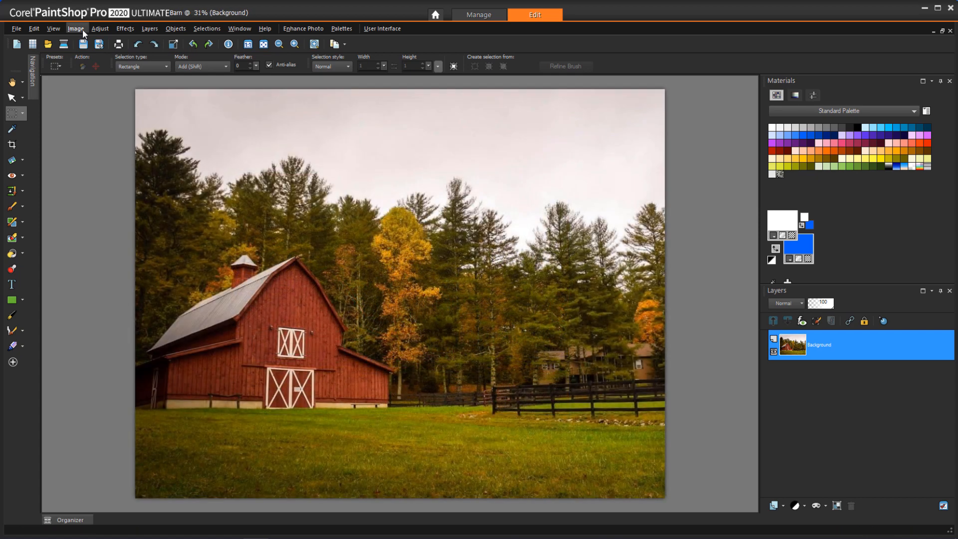
Check the barn photo's print size in Resize, then apply a 5 x 7 crop.
left_click(75, 28)
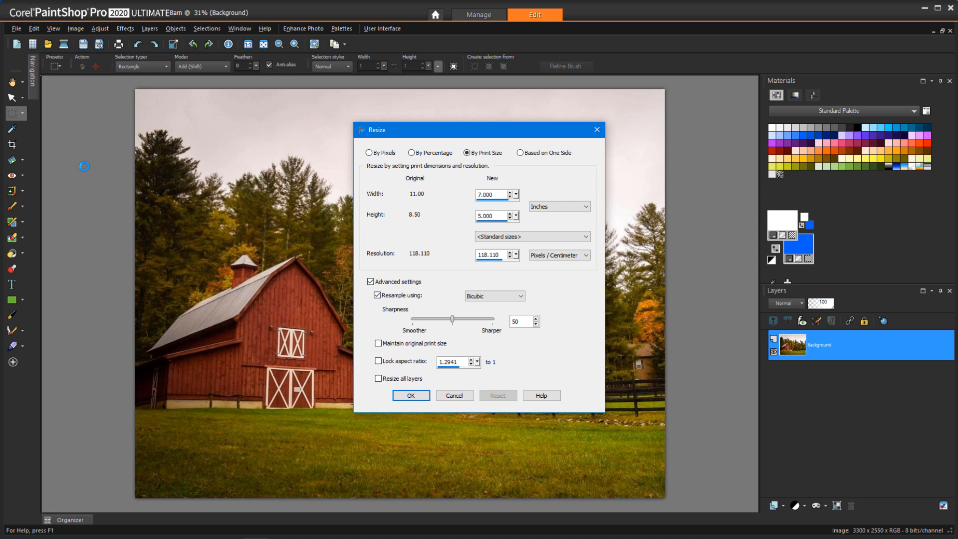
left_click(377, 361)
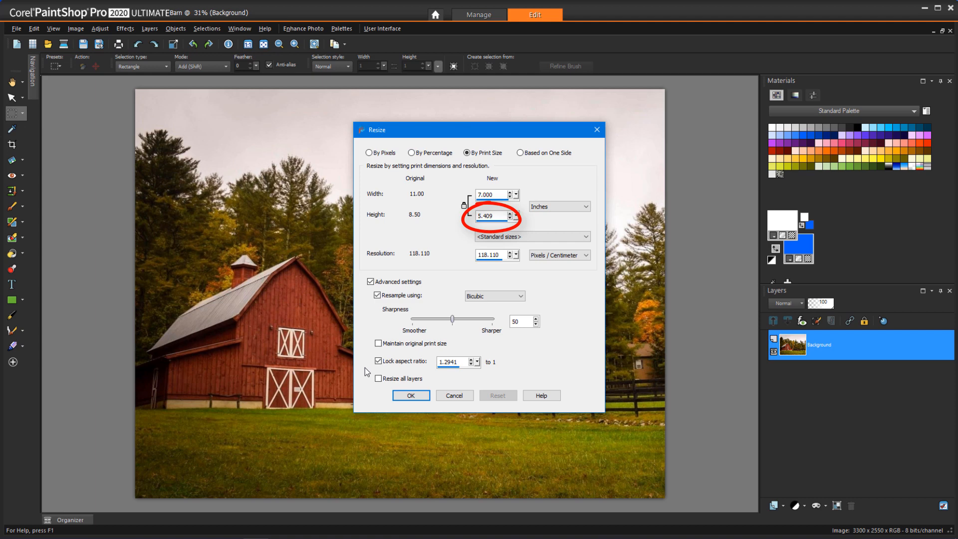
left_click(410, 395)
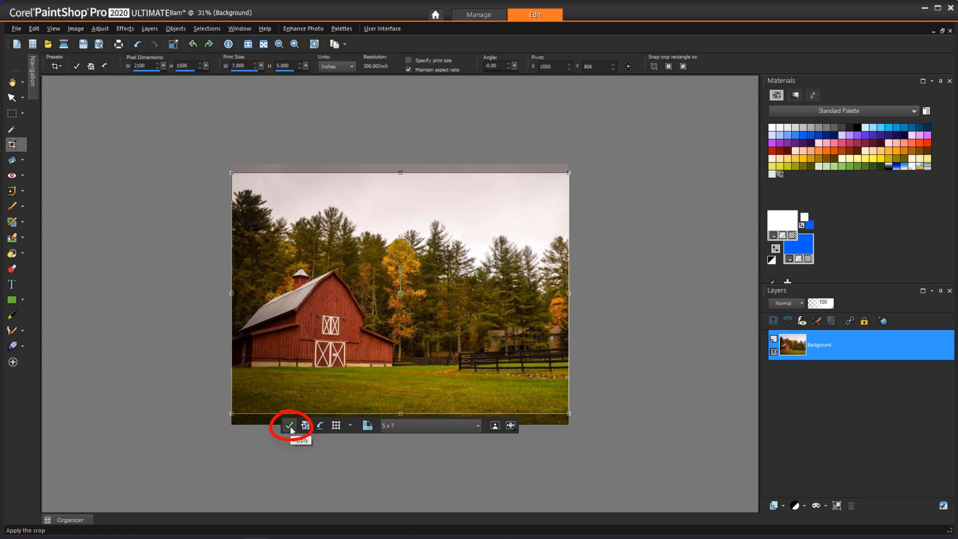
left_click(289, 425)
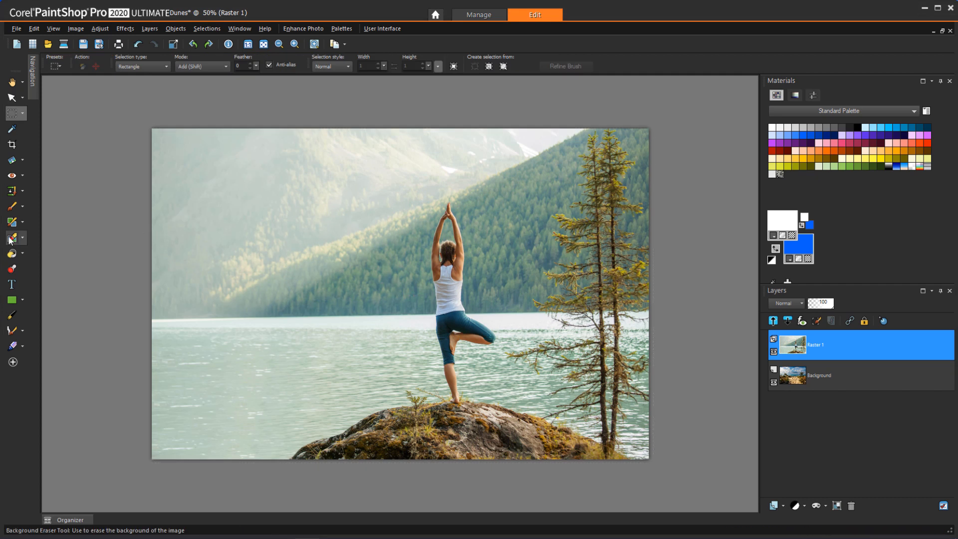
Select the Background Eraser tool on the restored Raster 1 yoga layer.
left_click(11, 238)
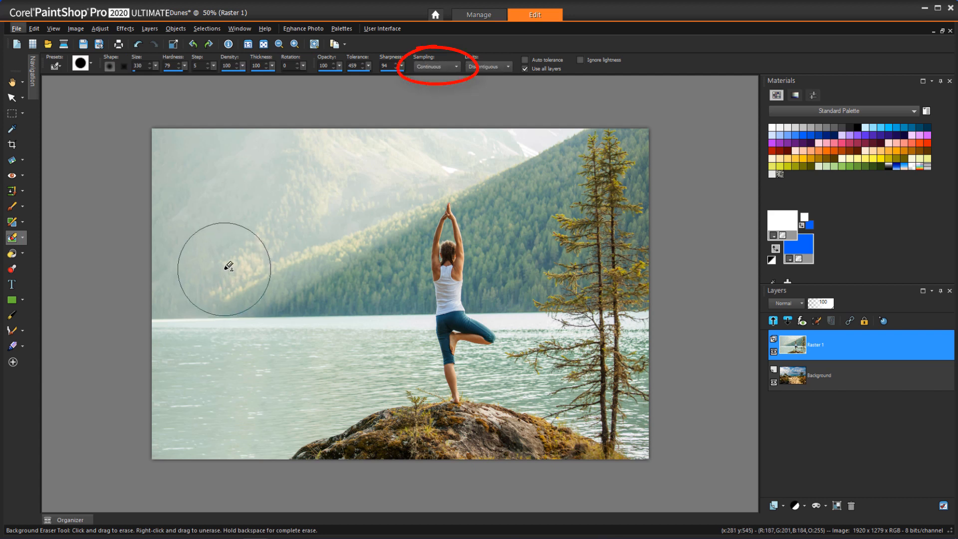
Erase the remaining lake sky and backdrop around the yoga woman's arms and legs.
left_click_drag(226, 266, 407, 155)
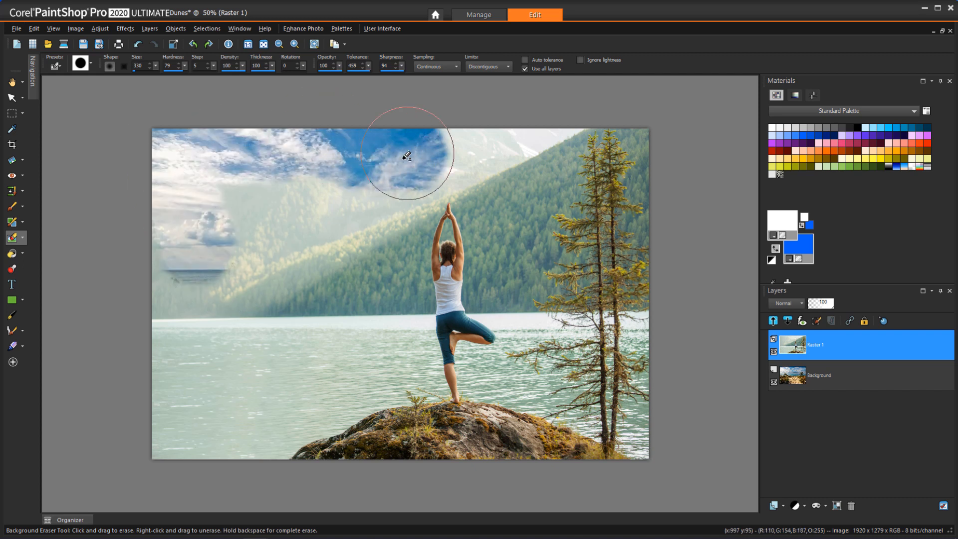
left_click_drag(405, 155, 226, 260)
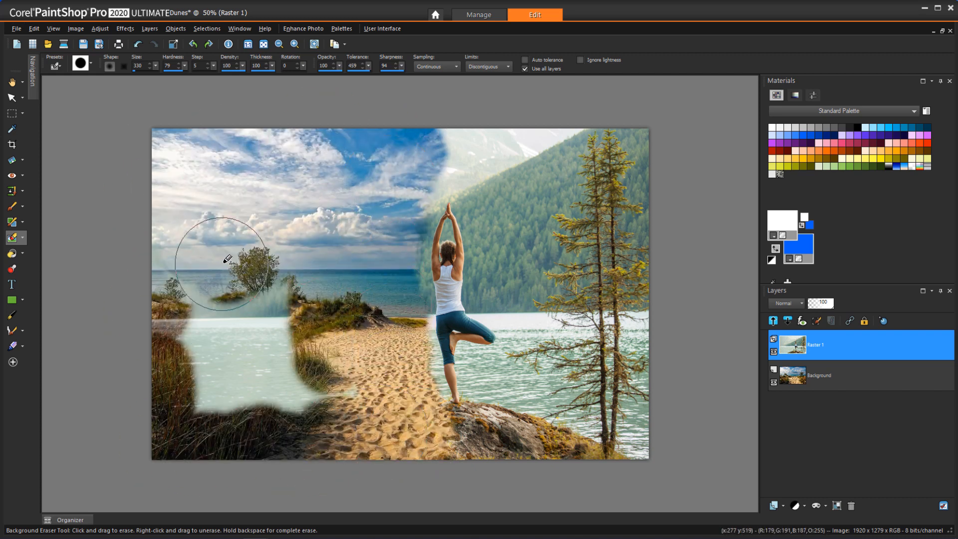
left_click_drag(229, 259, 523, 288)
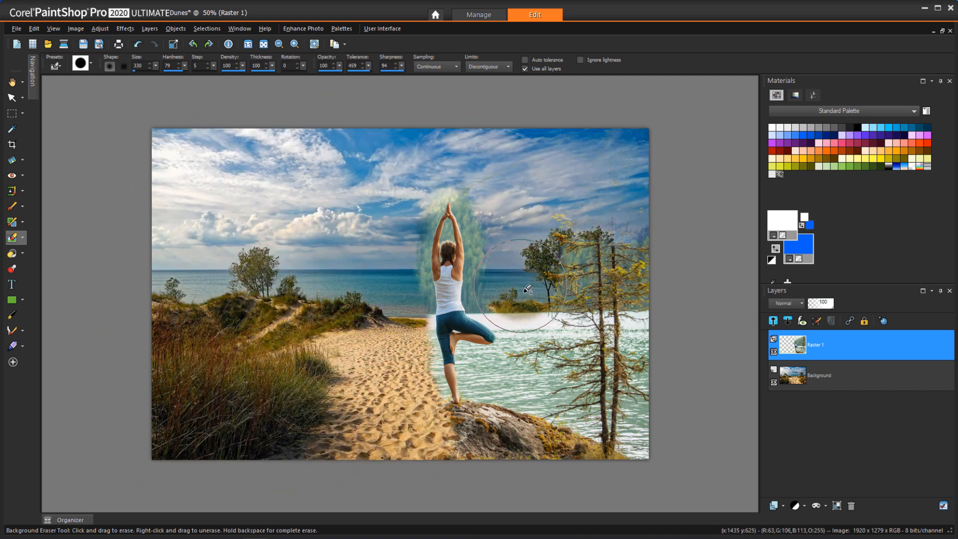
left_click_drag(529, 289, 480, 457)
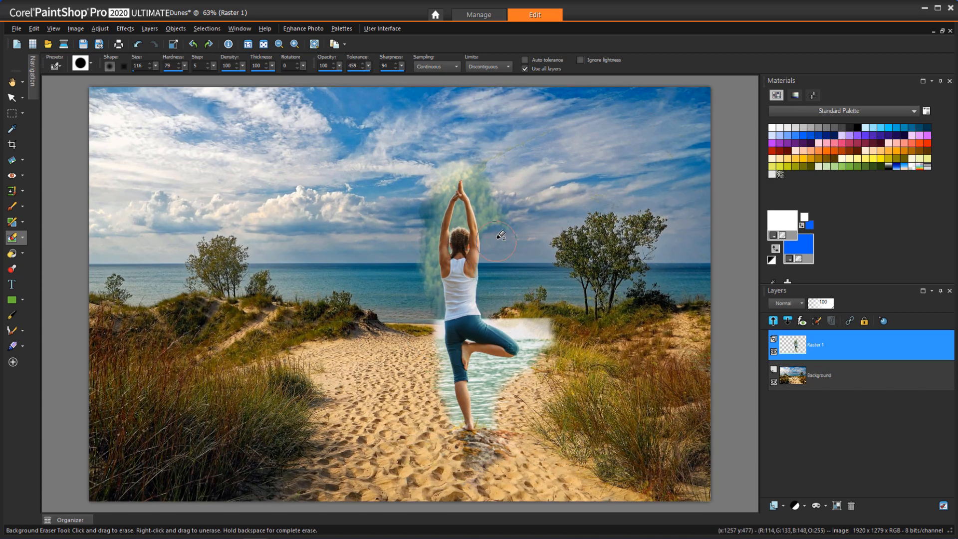
left_click_drag(499, 236, 433, 211)
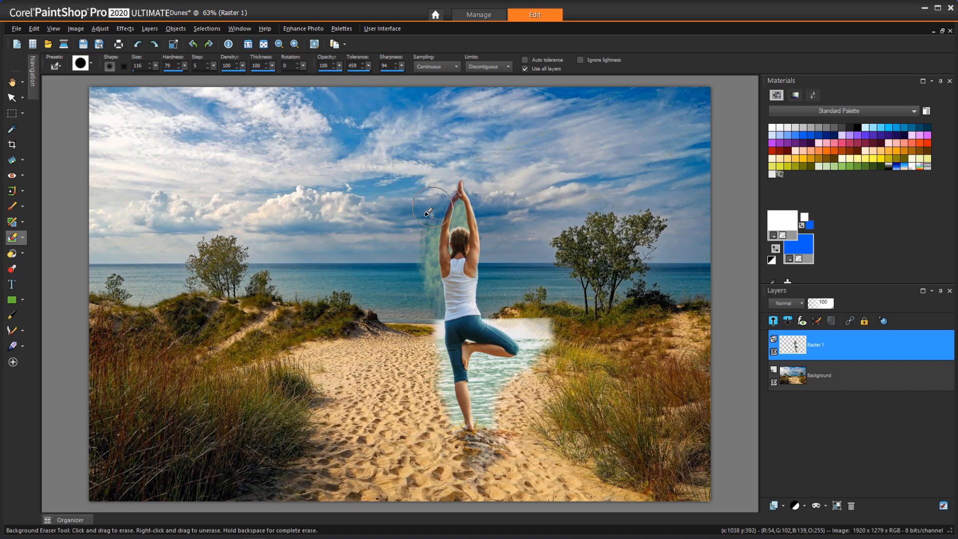
left_click_drag(431, 211, 485, 413)
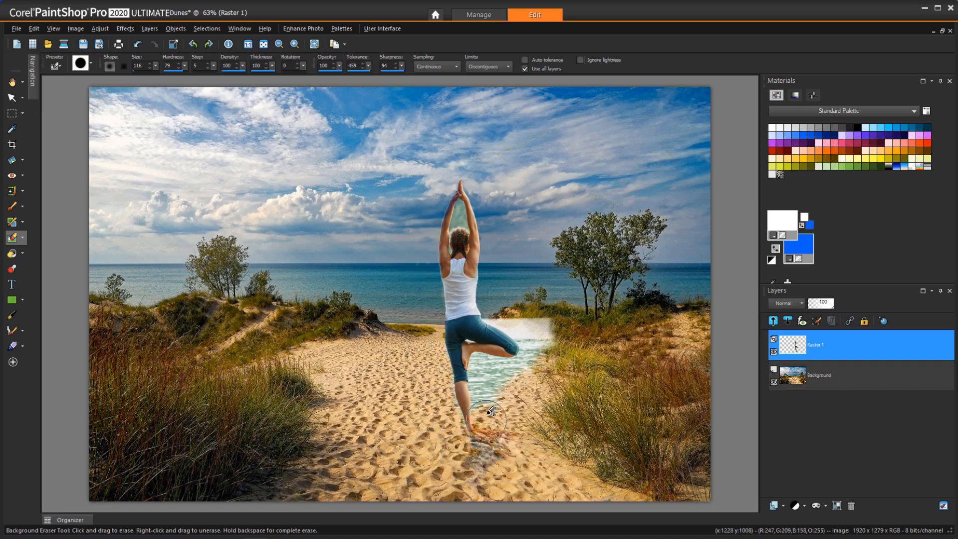
left_click(13, 98)
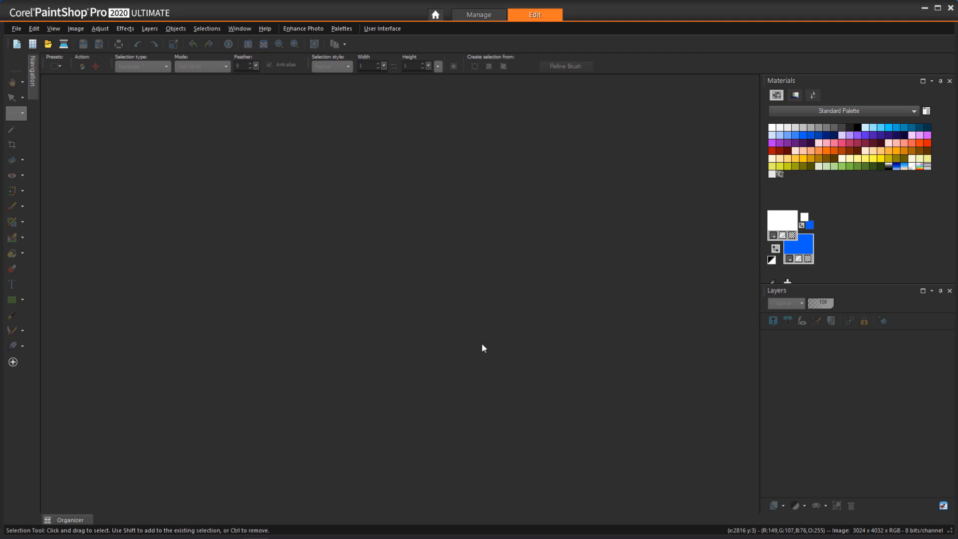
mouse_move(466, 345)
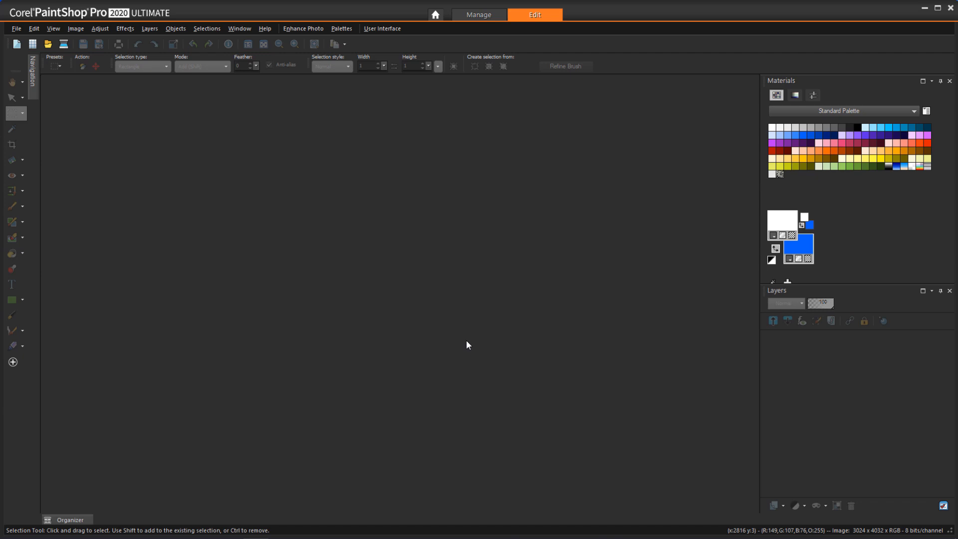
Open the File menu to reach Import > From Scanner or Camera.
left_click(16, 28)
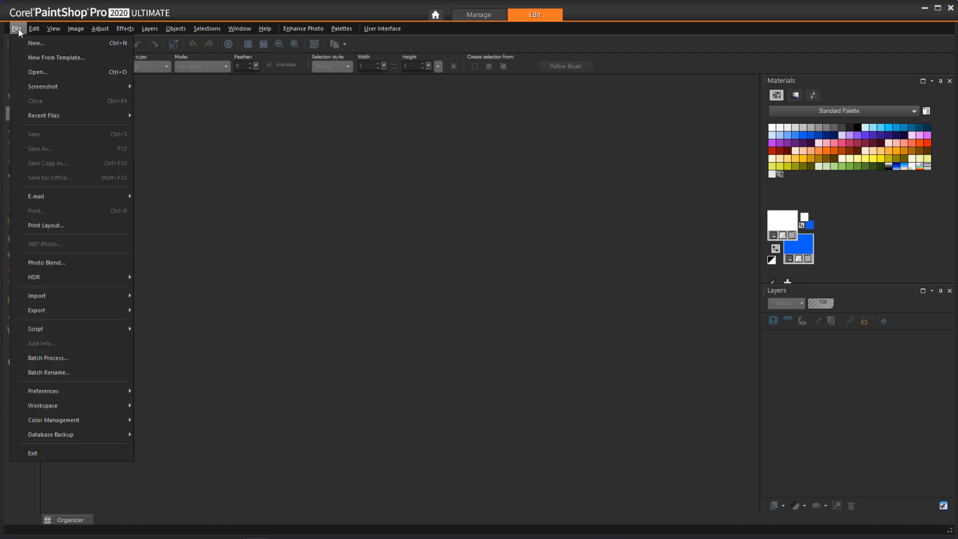
mouse_move(37, 296)
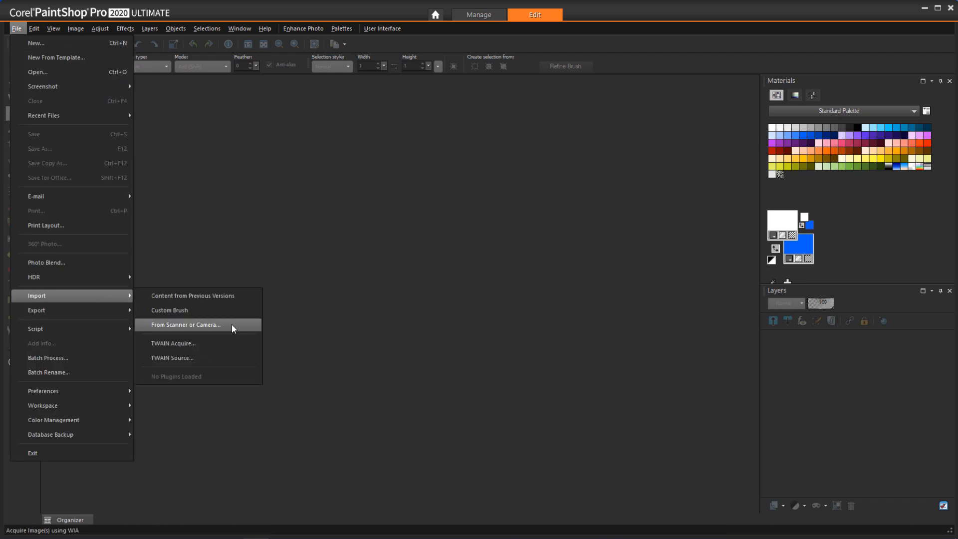
Import the cow and landscape photos from the Apple iPhone with Get Pictures.
left_click(187, 325)
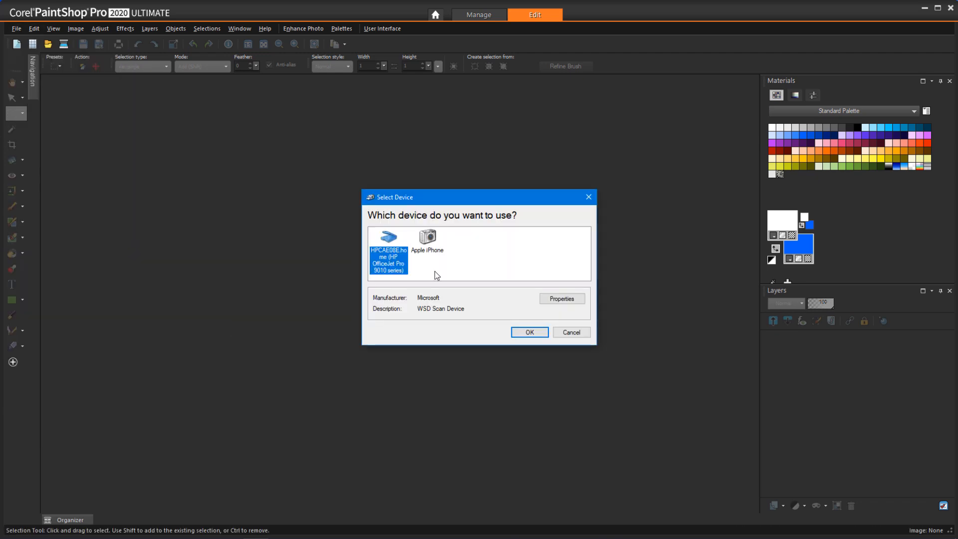
left_click(427, 239)
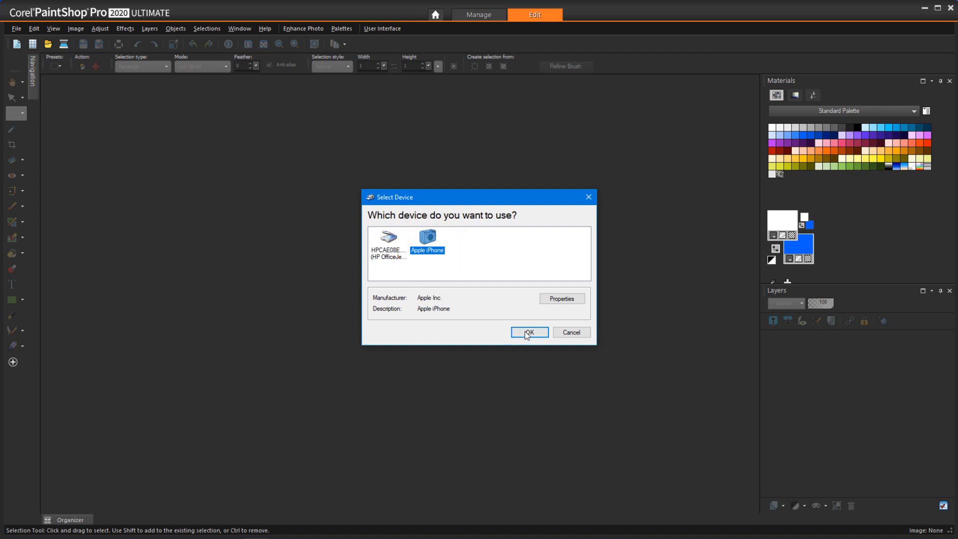
left_click(529, 331)
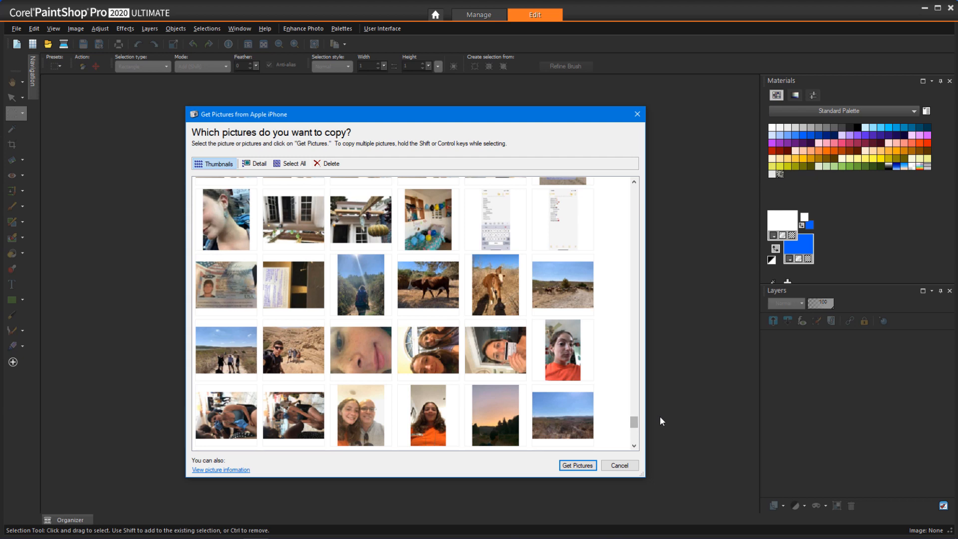
left_click(428, 284)
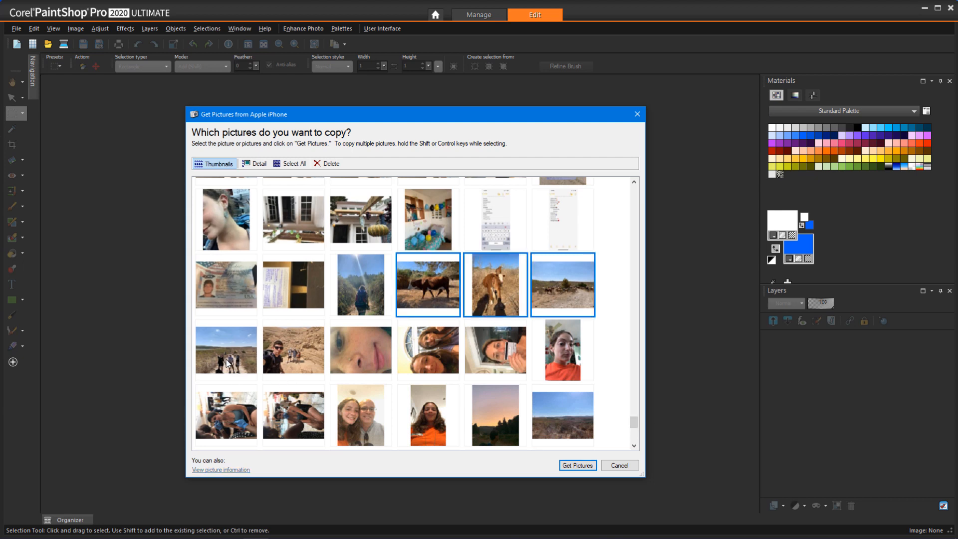
left_click(226, 349)
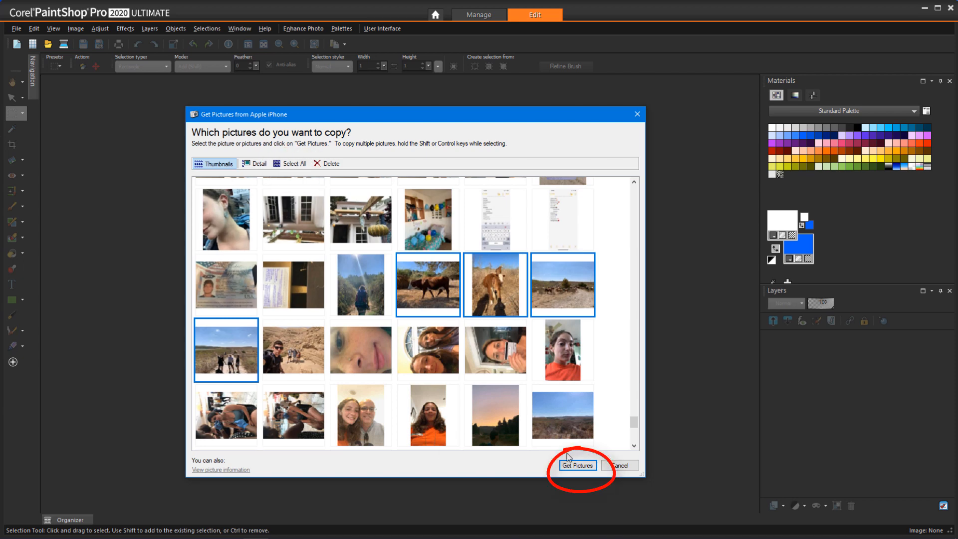
left_click(577, 466)
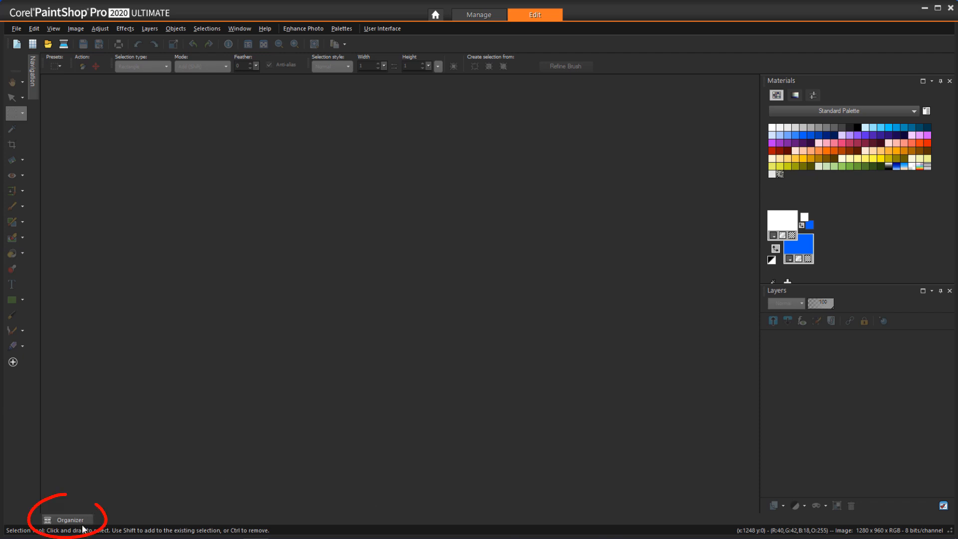
Browse a folder in the Organizer palette and open the New Home composite.
left_click(67, 520)
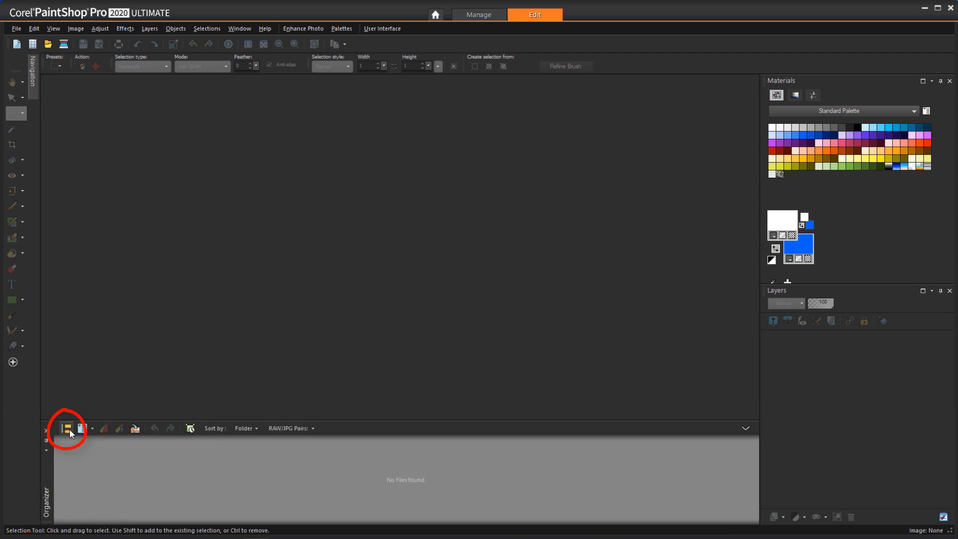
left_click(66, 431)
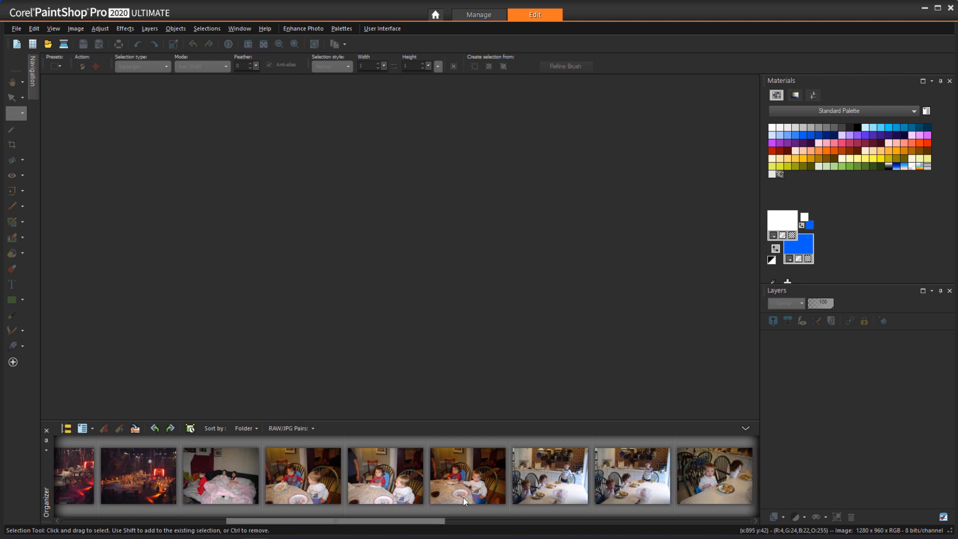
double_click(467, 475)
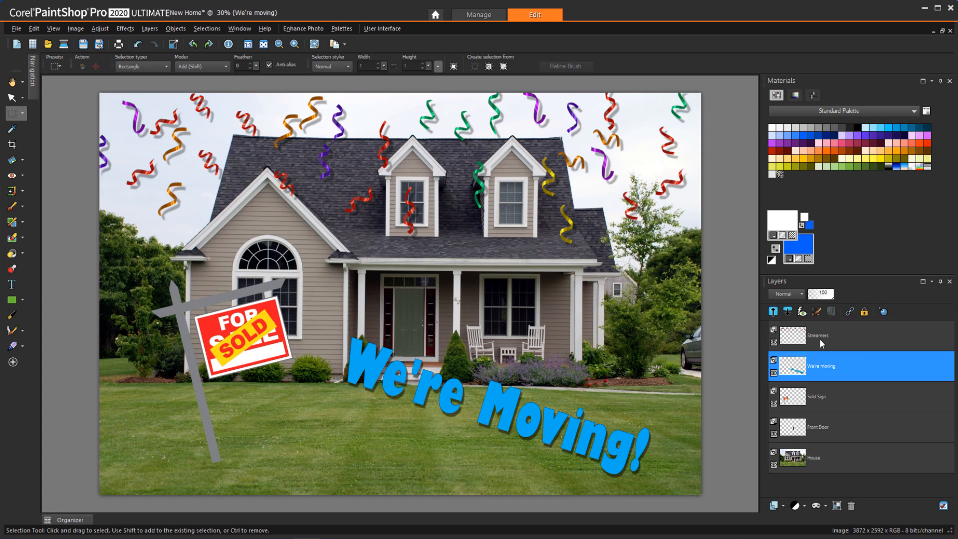
Start renaming the Streamers layer in spaced capitals, typing 'STRE'.
left_click(817, 335)
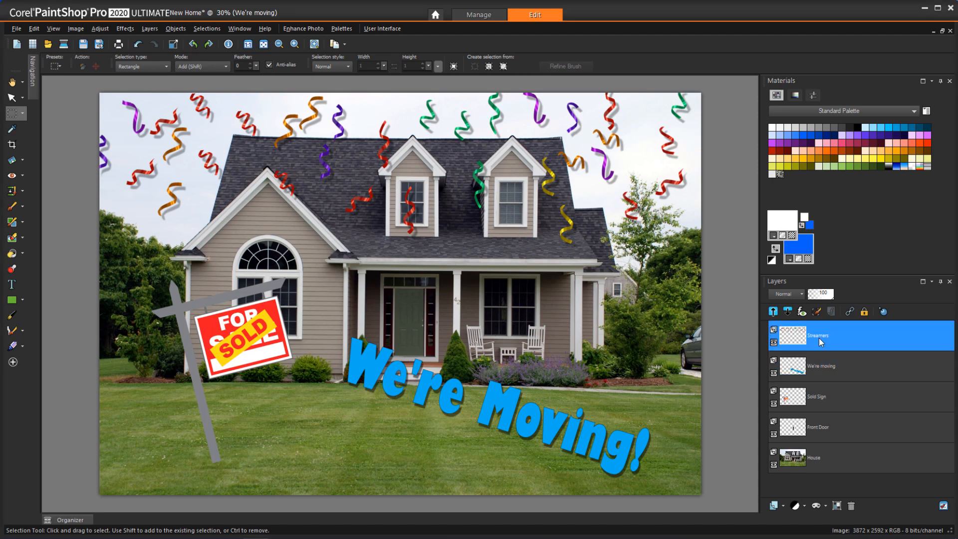
double_click(822, 335)
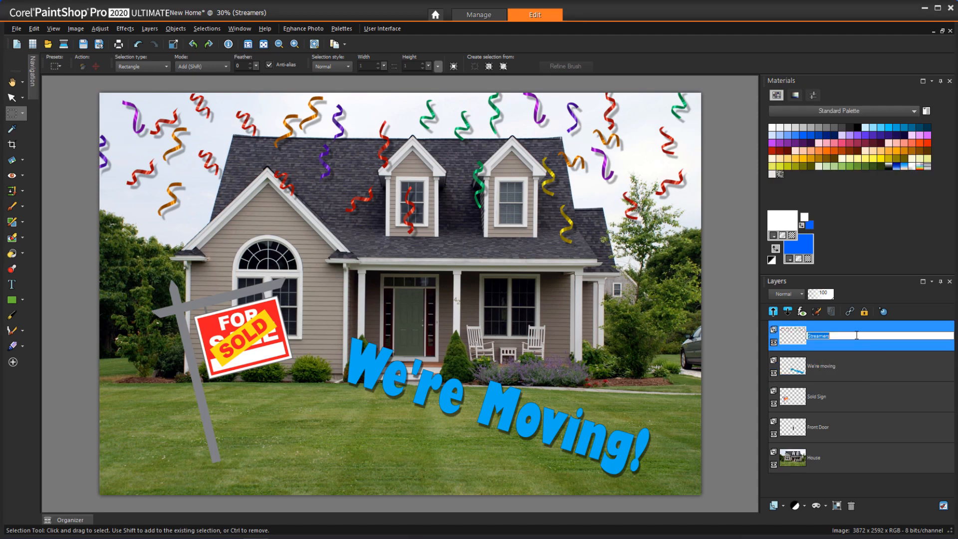
type("STREAMERS")
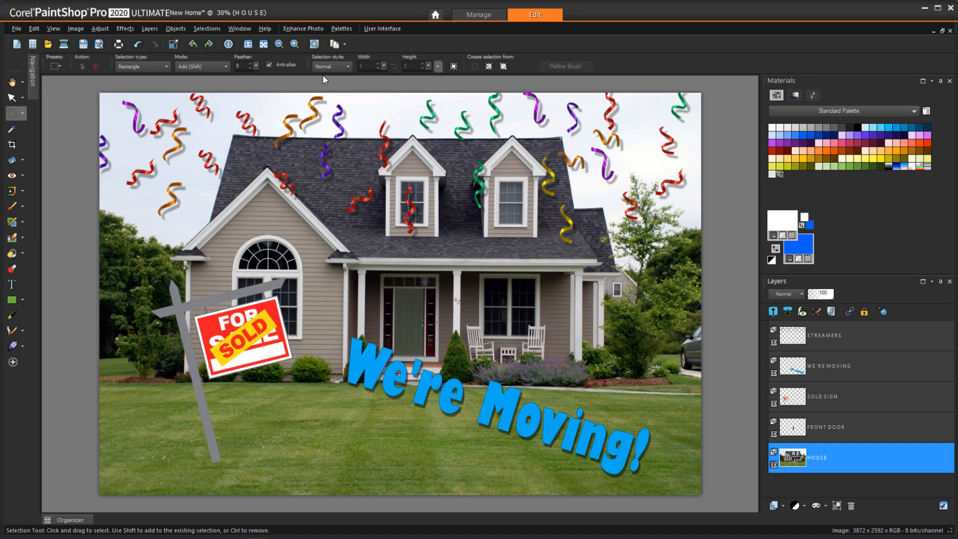
Set the User Interface text size to Large.
left_click(382, 28)
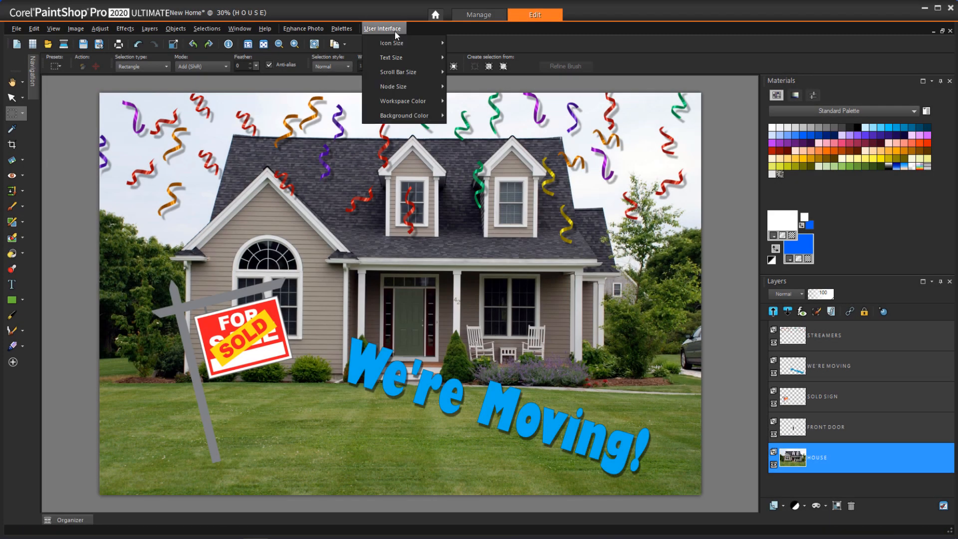
left_click(391, 57)
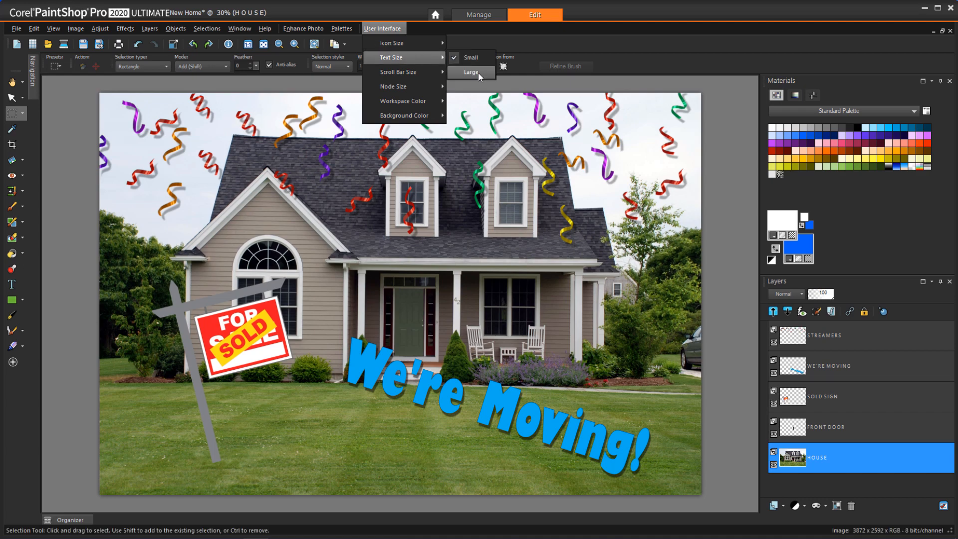
left_click(471, 71)
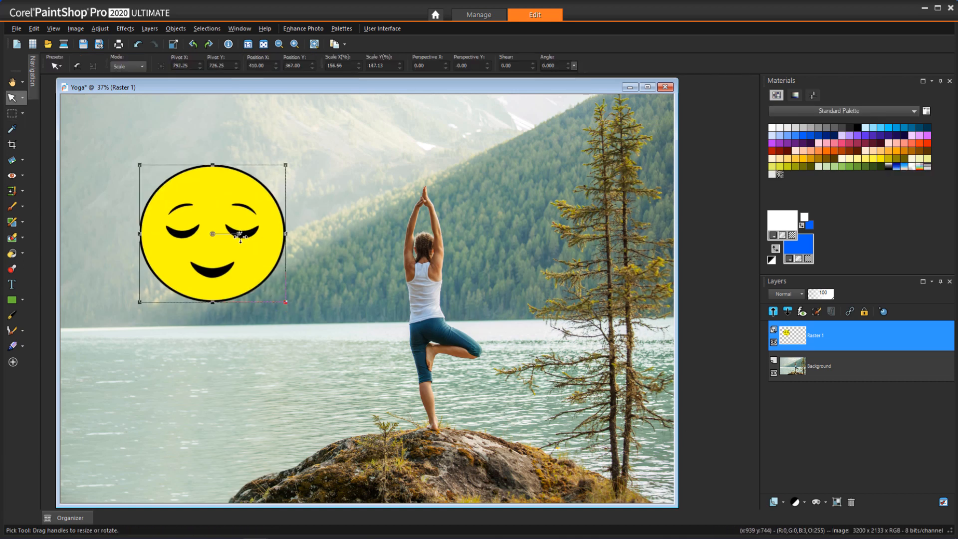
Tilt the smiley emoji and merge its layer down into the Yoga background.
left_click_drag(284, 304, 310, 264)
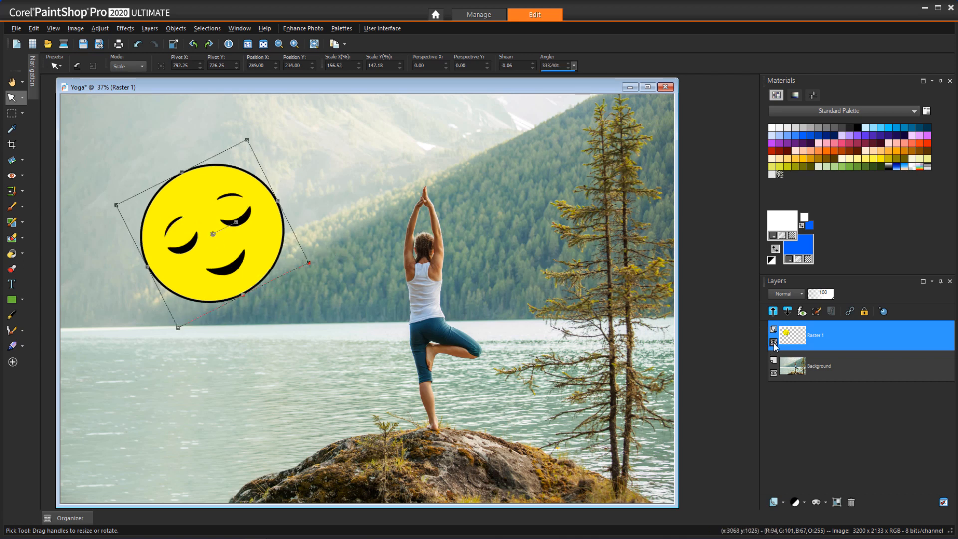
left_click(774, 343)
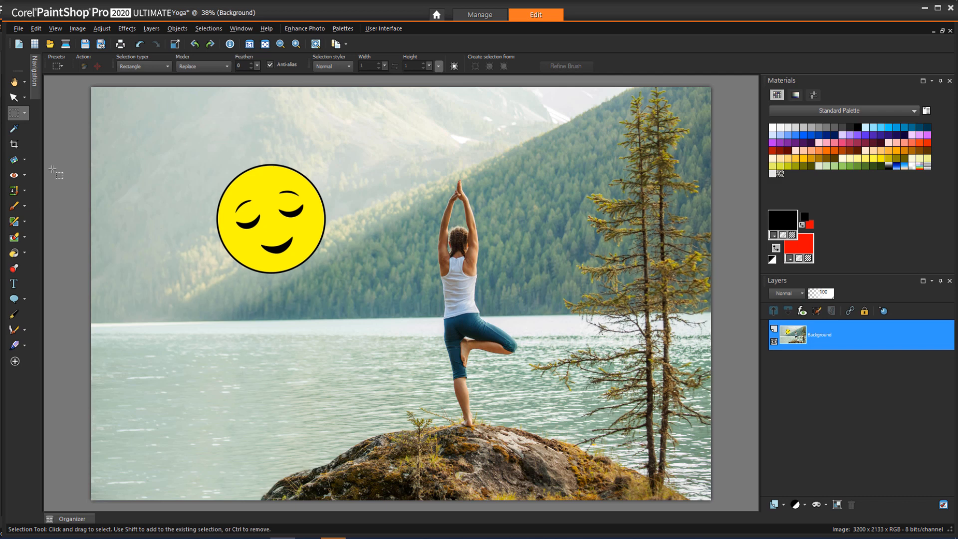
left_click_drag(207, 153, 337, 285)
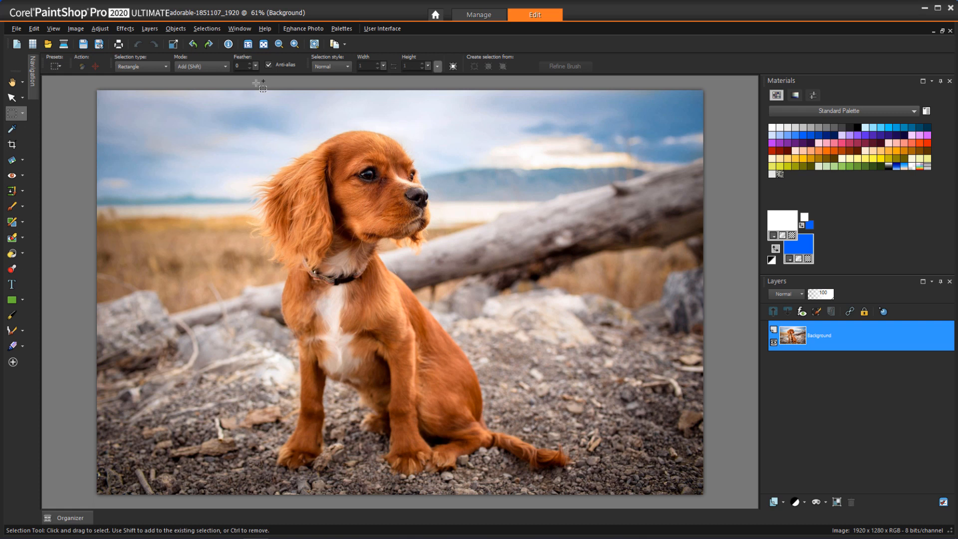
Apply GRFX Studio's Cyanotype effect to the puppy photo and return to PaintShop.
left_click(125, 27)
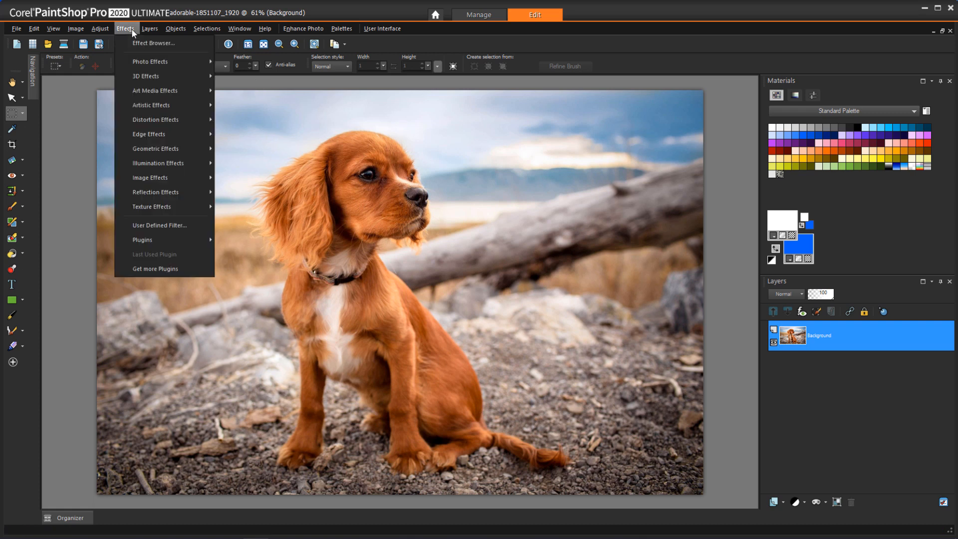
mouse_move(142, 239)
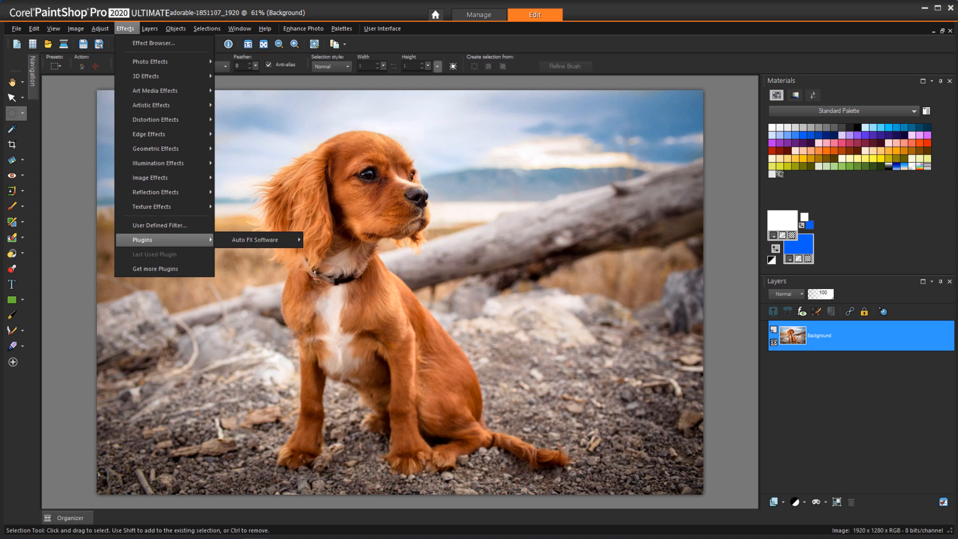
left_click(256, 239)
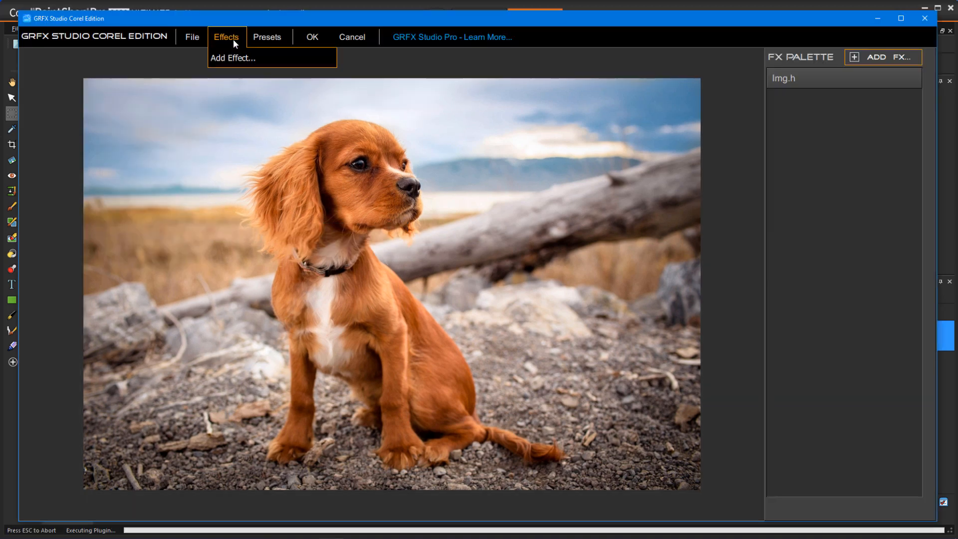
left_click(232, 58)
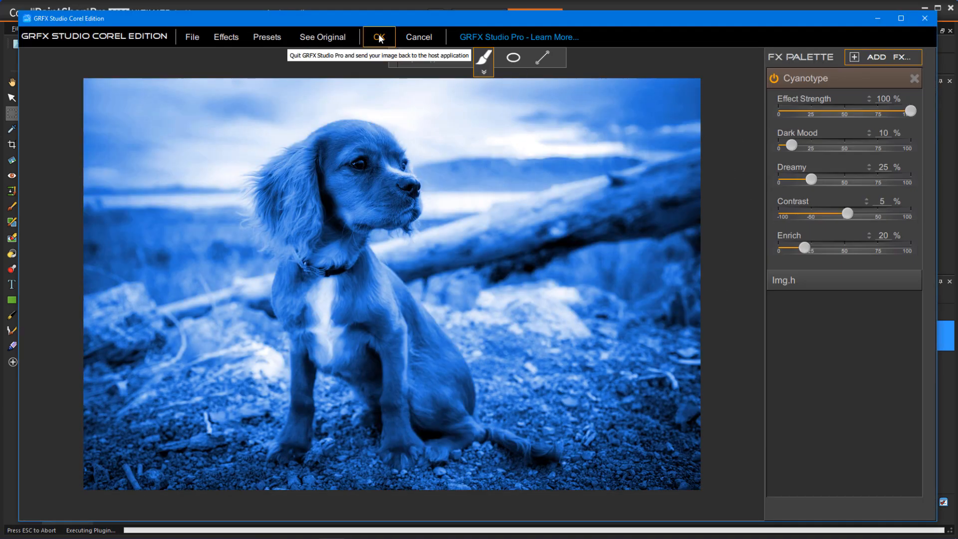
left_click(379, 37)
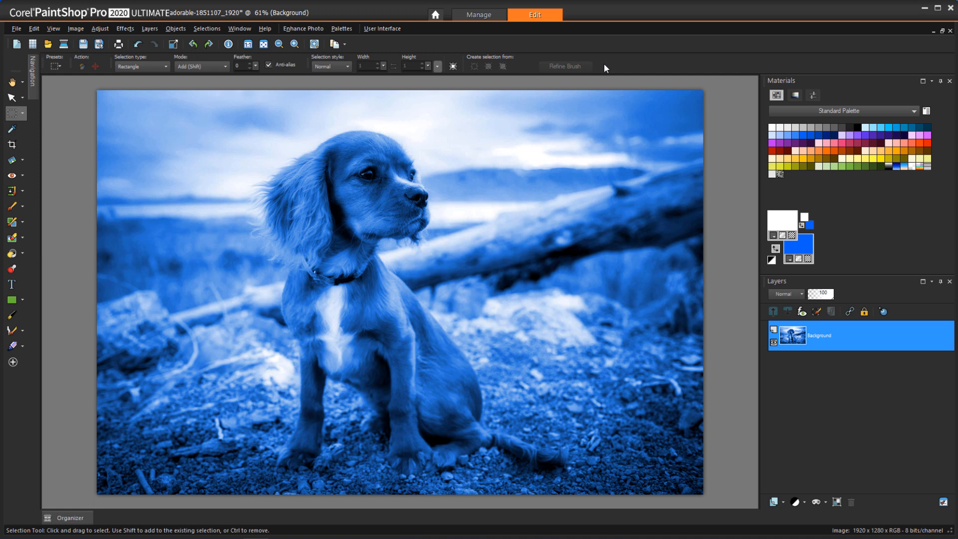
mouse_move(436, 15)
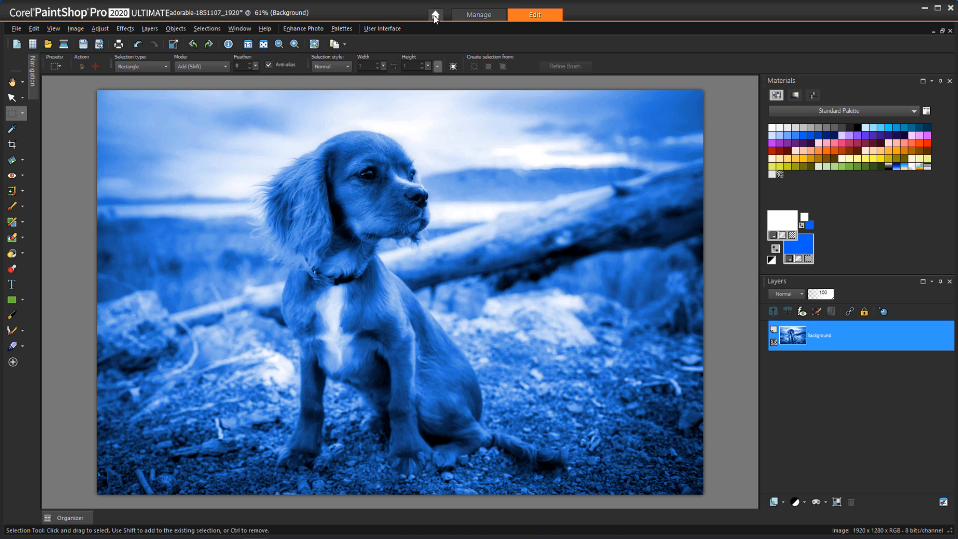
Filter the Welcome screen's Get More store to Plugins and open Perfectly Clear Complete 3.
left_click(435, 14)
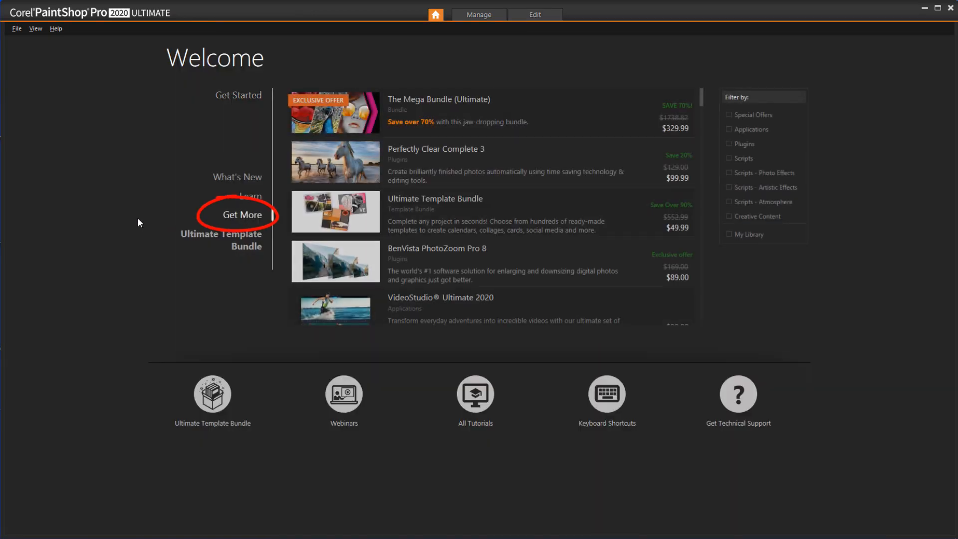
left_click(729, 144)
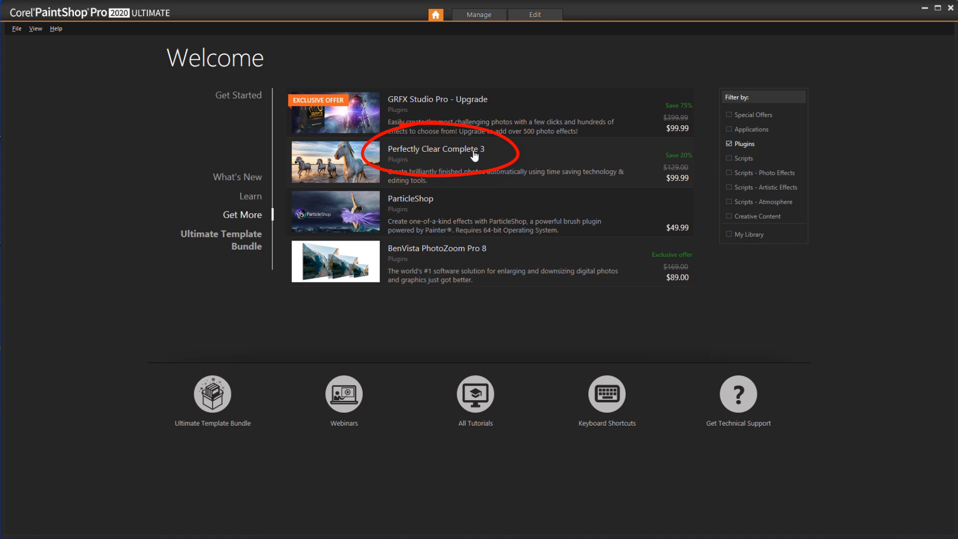
left_click(435, 152)
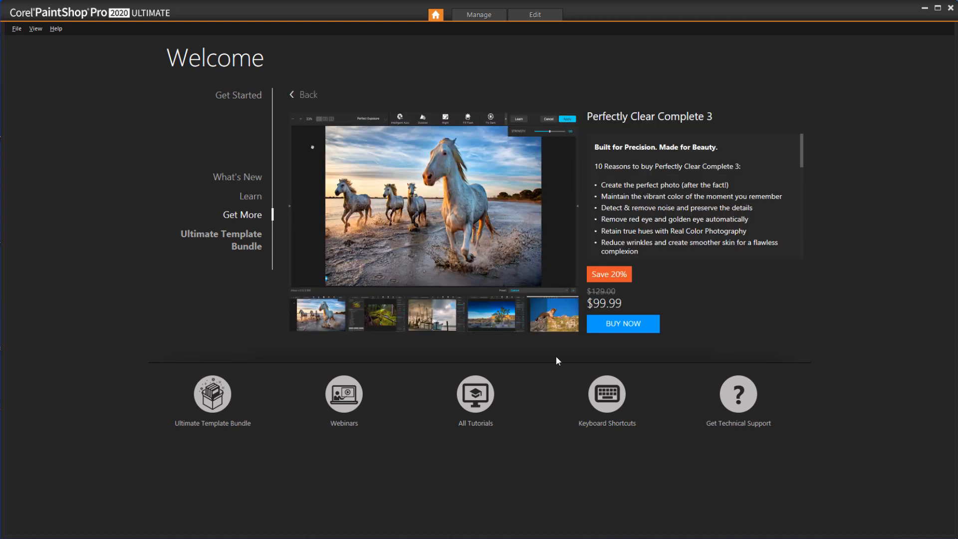